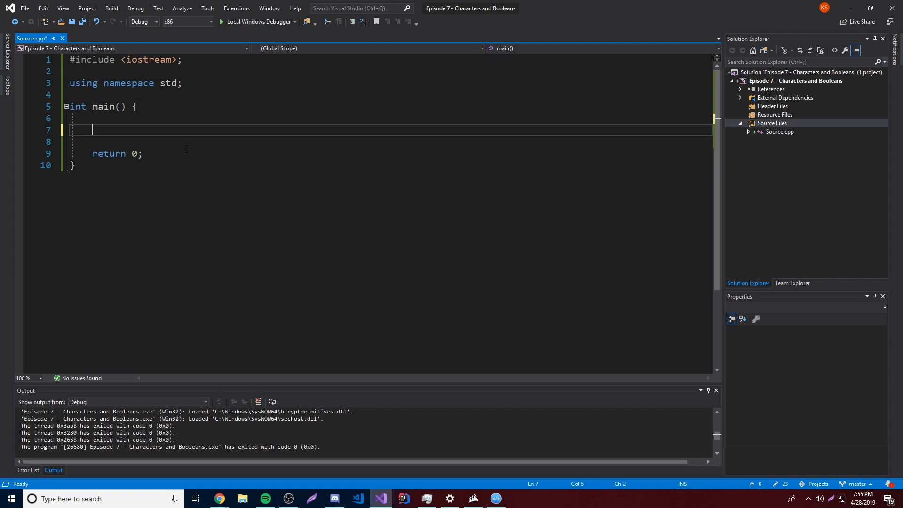
- Declare bool isKodyCool = true; inside main, correcting the mistyped type name
text(book)
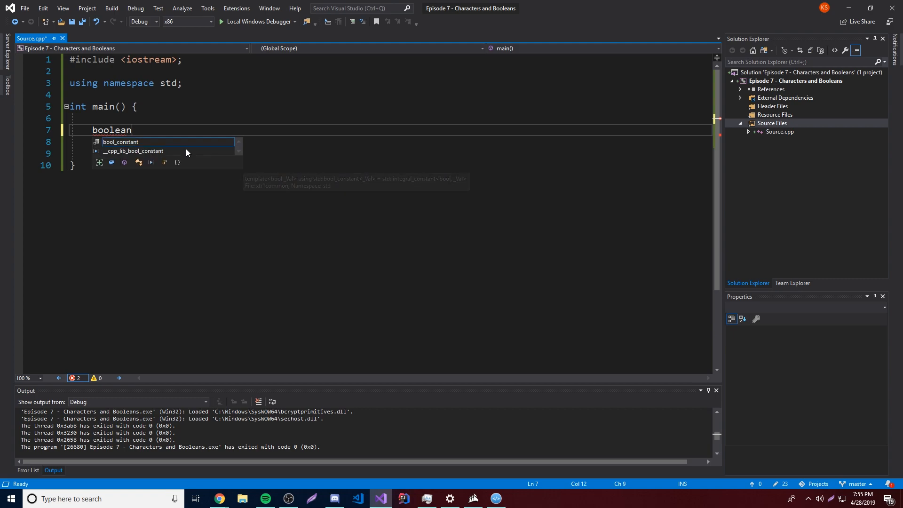
key(Backspace)
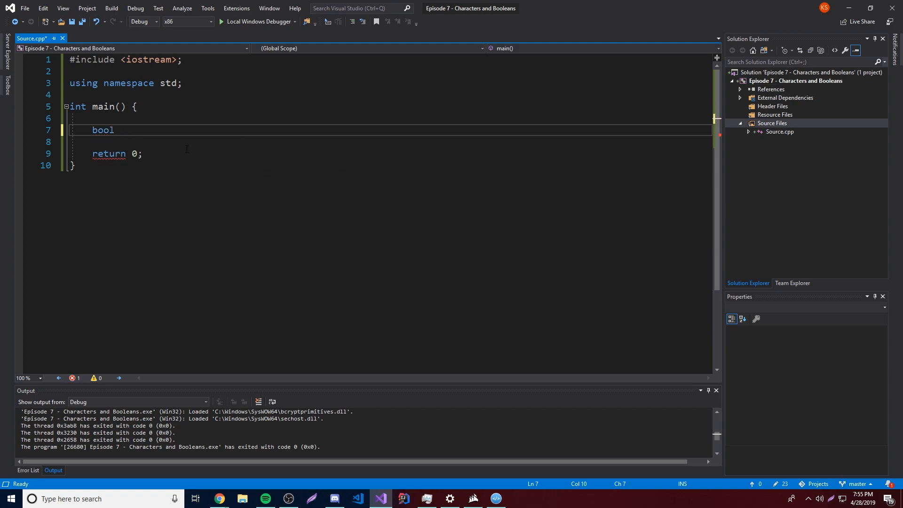
text(isKody)
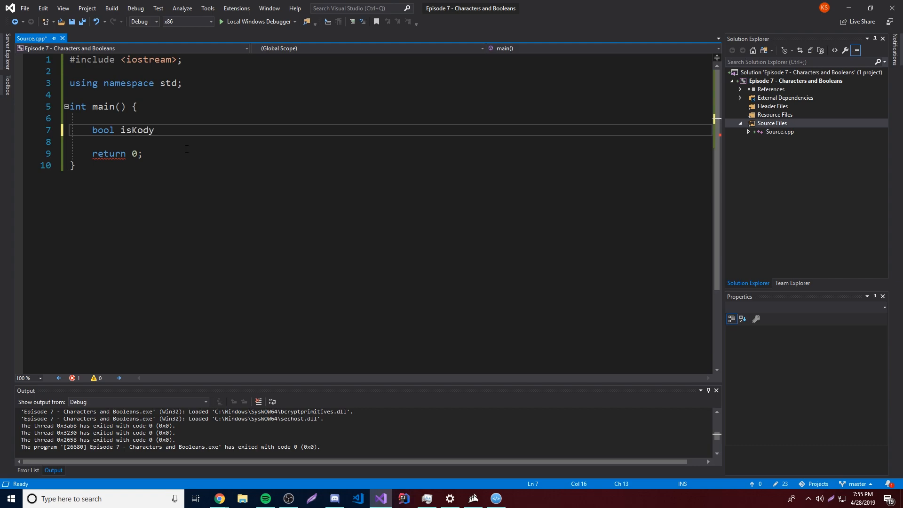
text(Cool =)
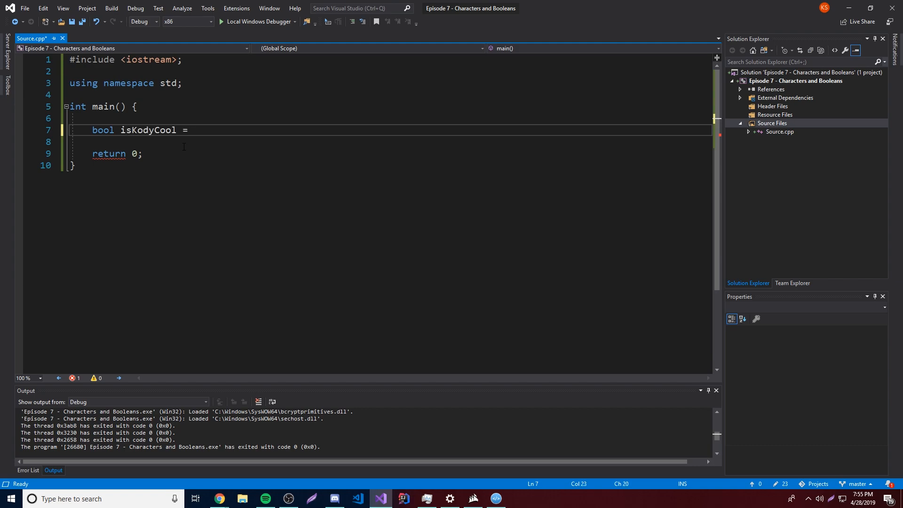
double_click(148, 130)
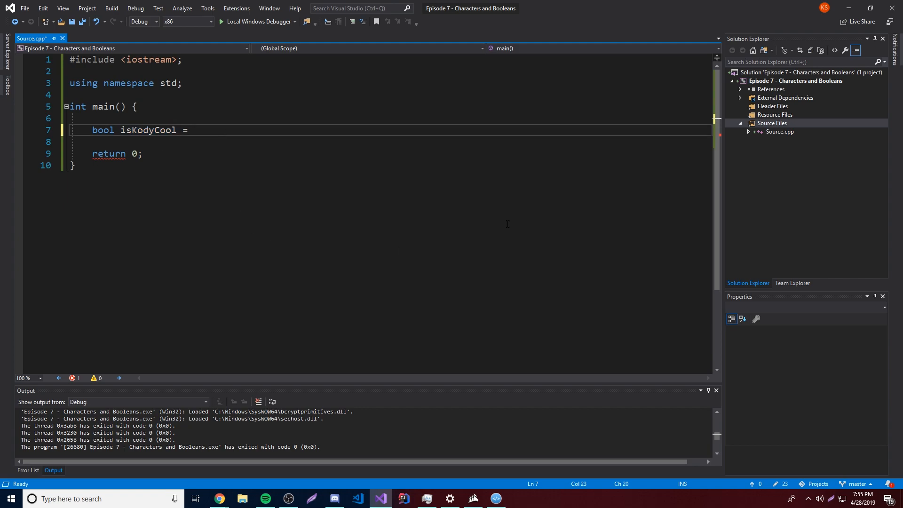
text(true;)
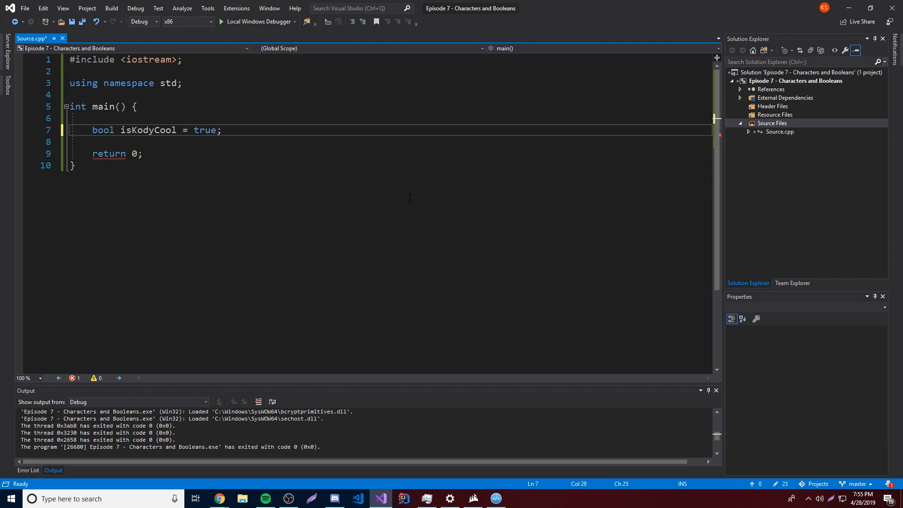
- Settle the value back on true and begin the cout statement below it
text(false)
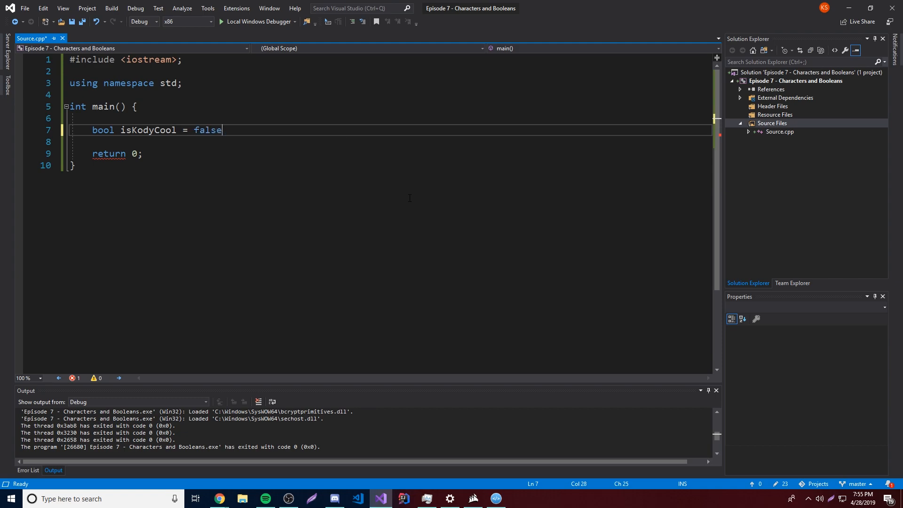
text(truel)
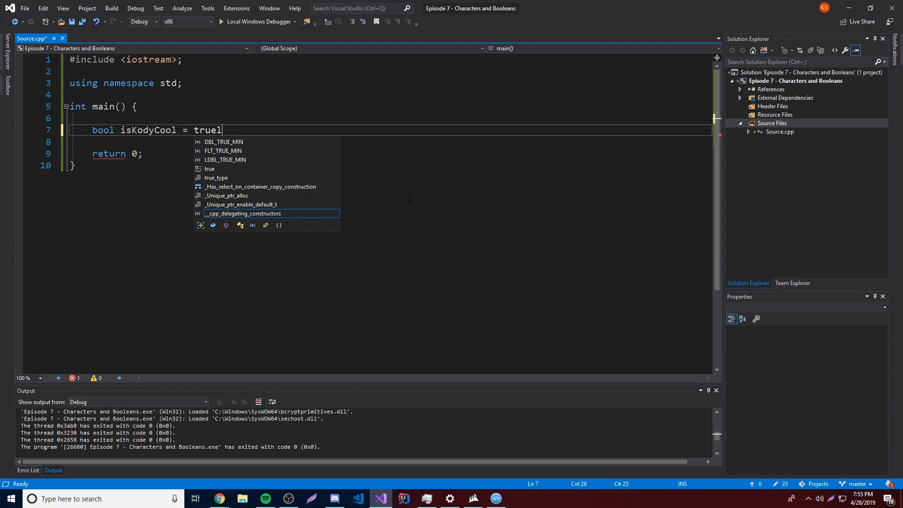
text(;)
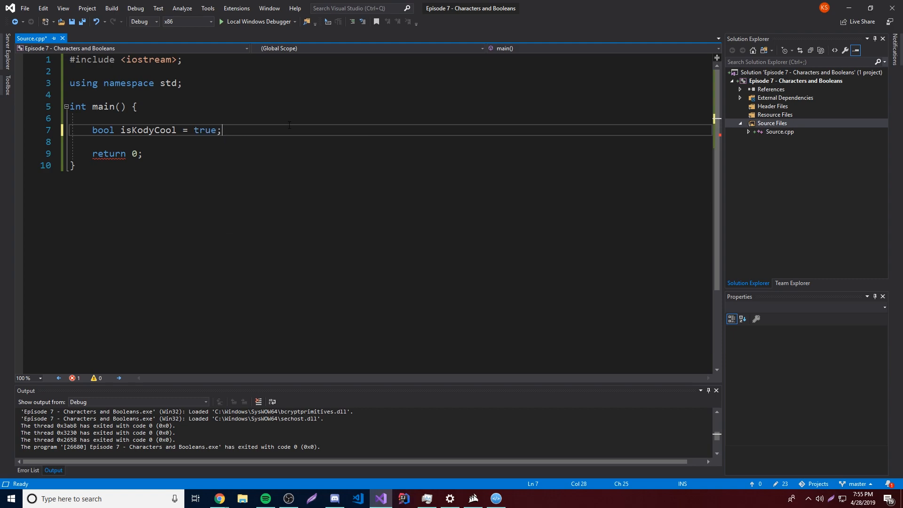
text(cout << is)
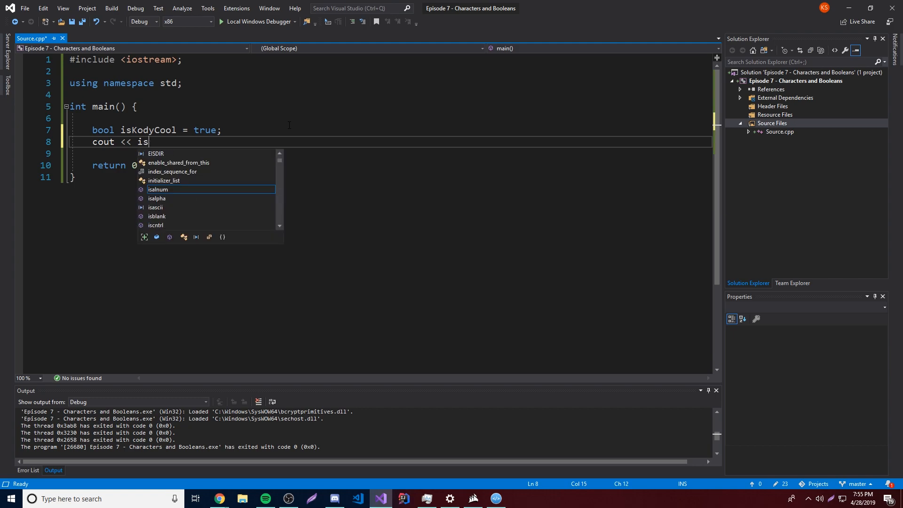
- Complete cout << isKodyCool << endl; so the program prints 1
text(KodyCool << endl;)
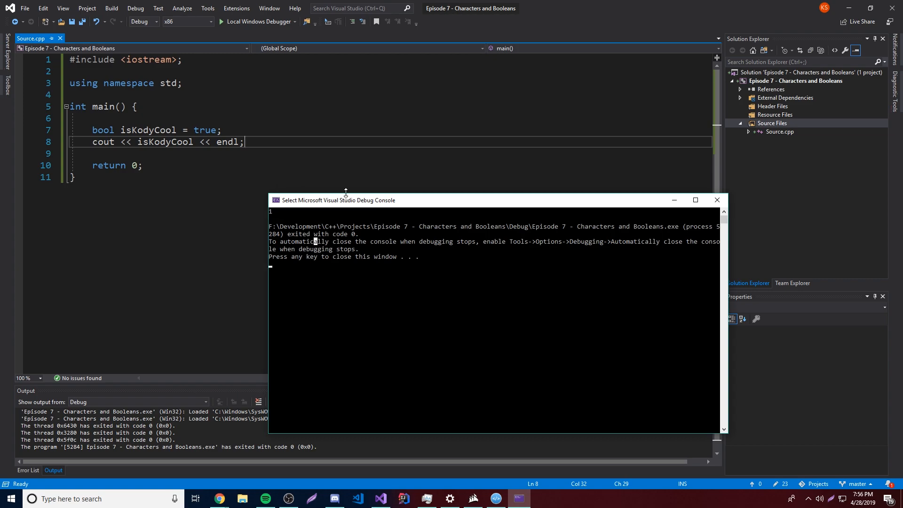
mouse_move(298, 228)
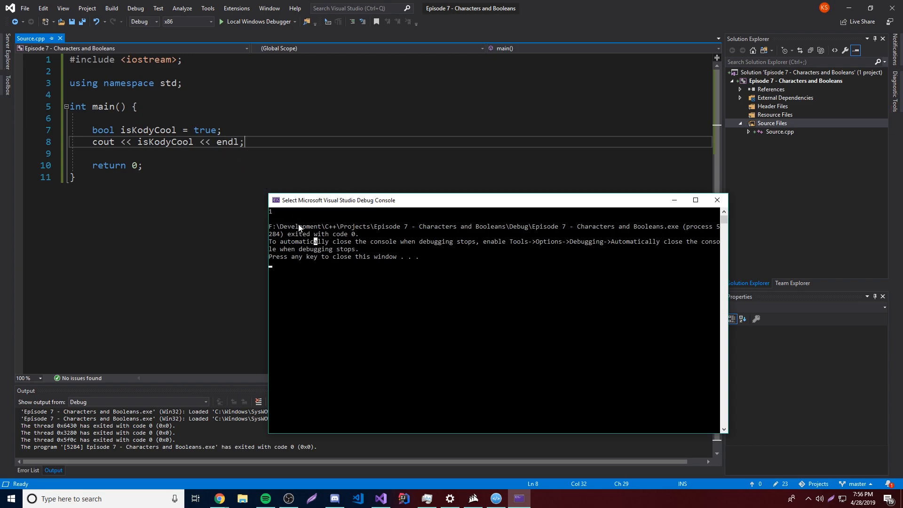
mouse_move(314, 296)
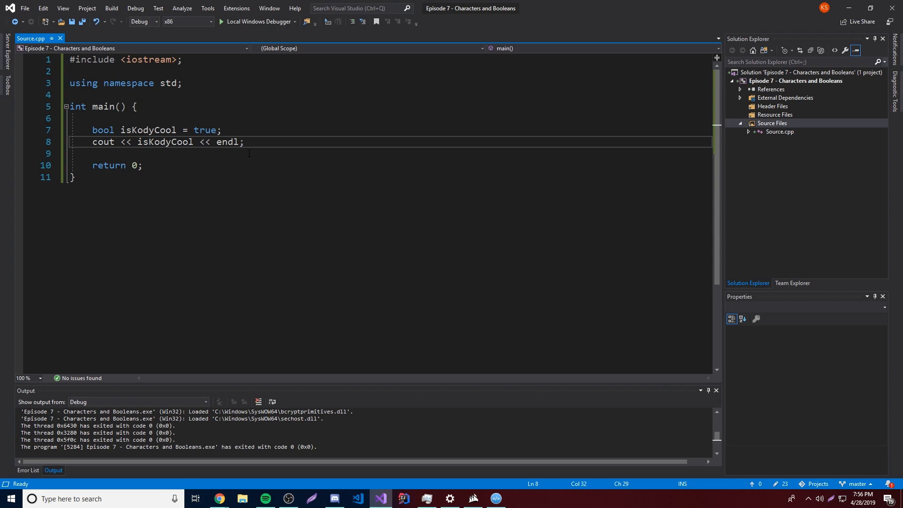
- Declare a second variable bool isNoahCool = false; below isKodyCool
key(enter)
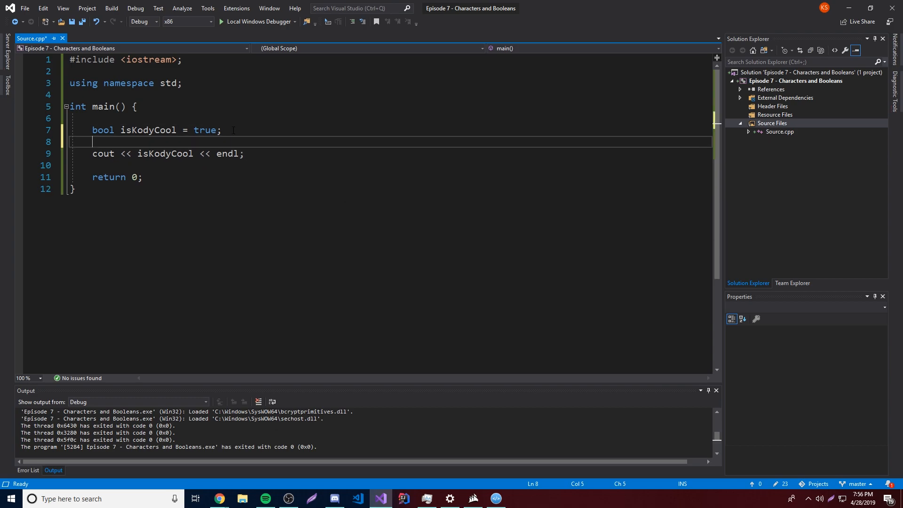
text(bool is)
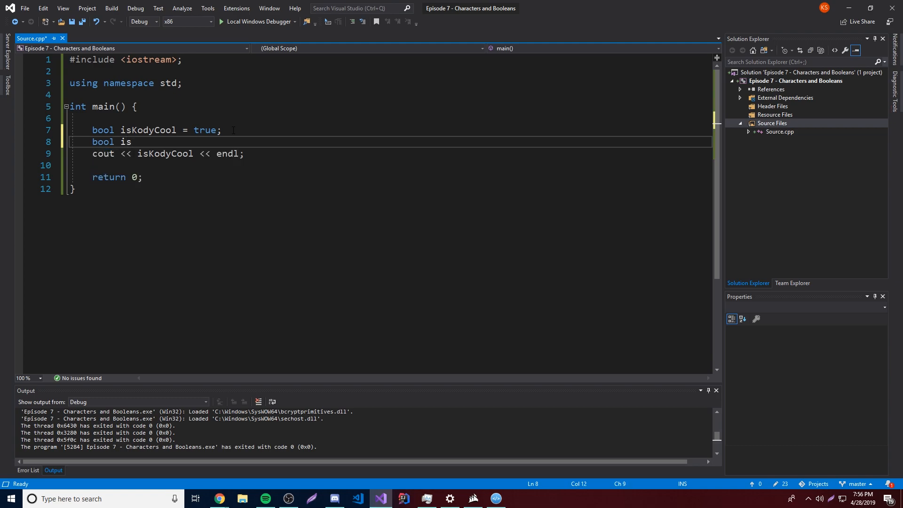
text(NoahCool =)
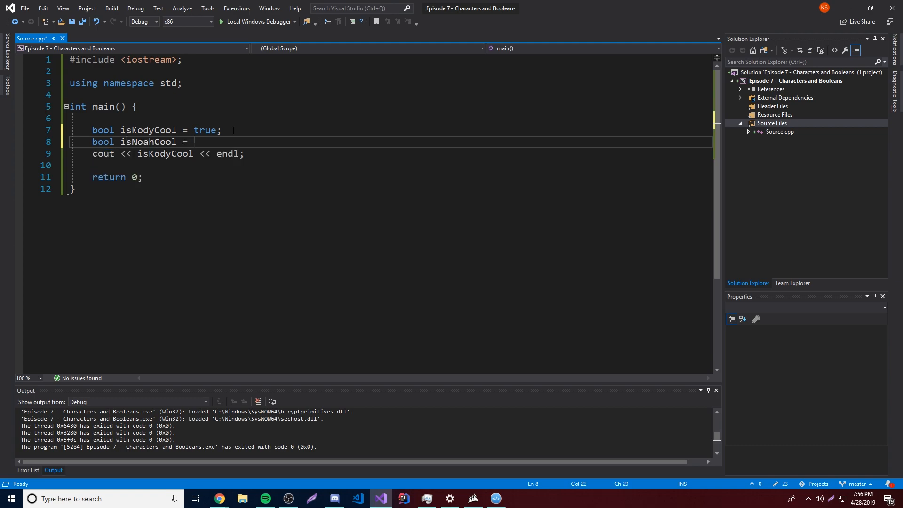
text(false;)
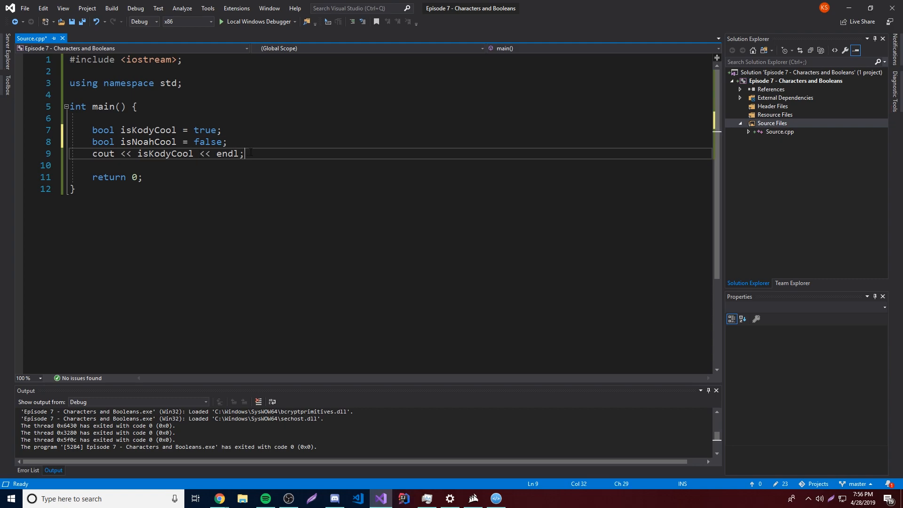
- Add cout << isNoahCool << endl; to print it on its own line
text(cout <<)
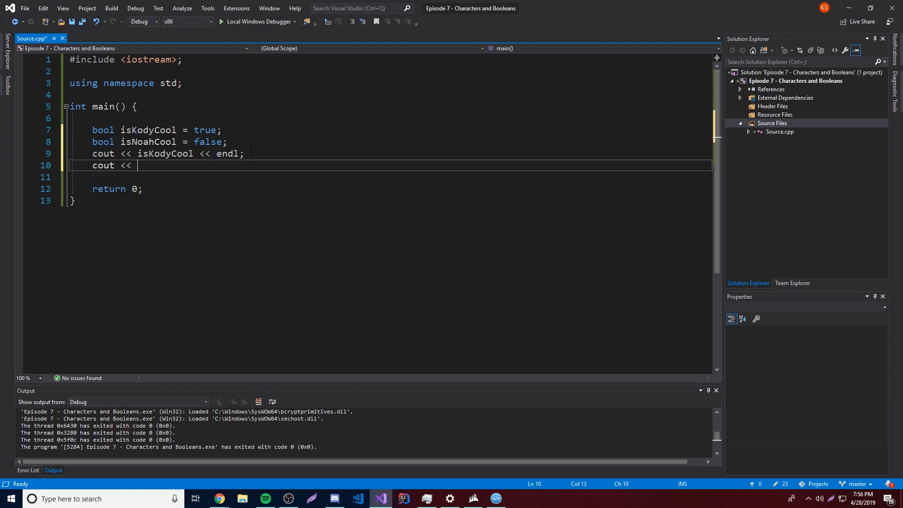
text(isNoahCool <<)
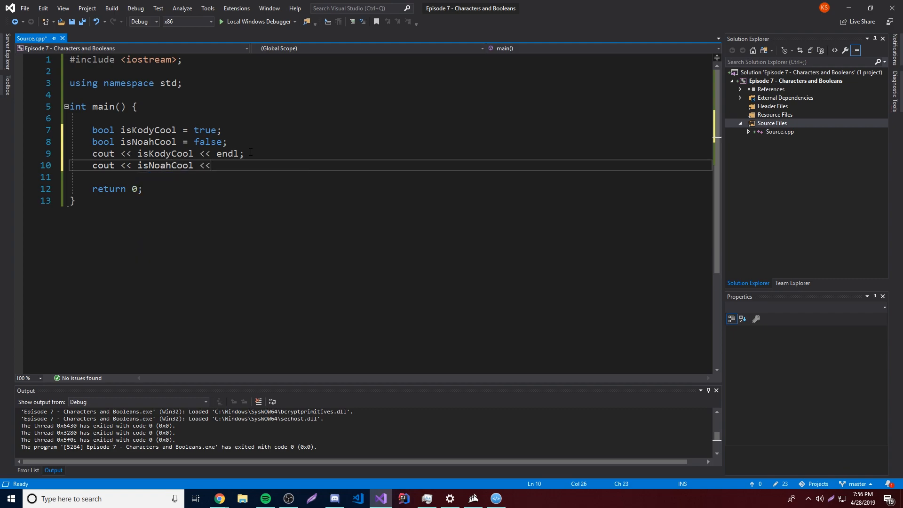
text(endl;)
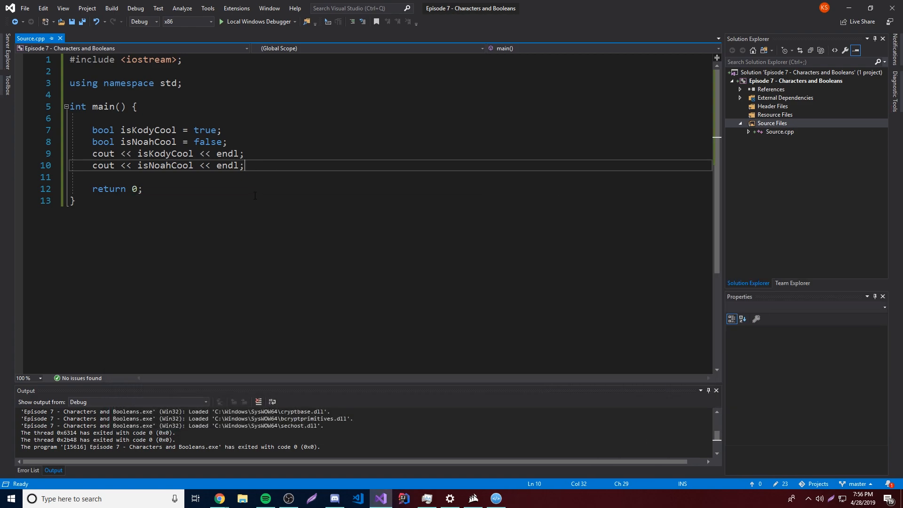
mouse_move(283, 151)
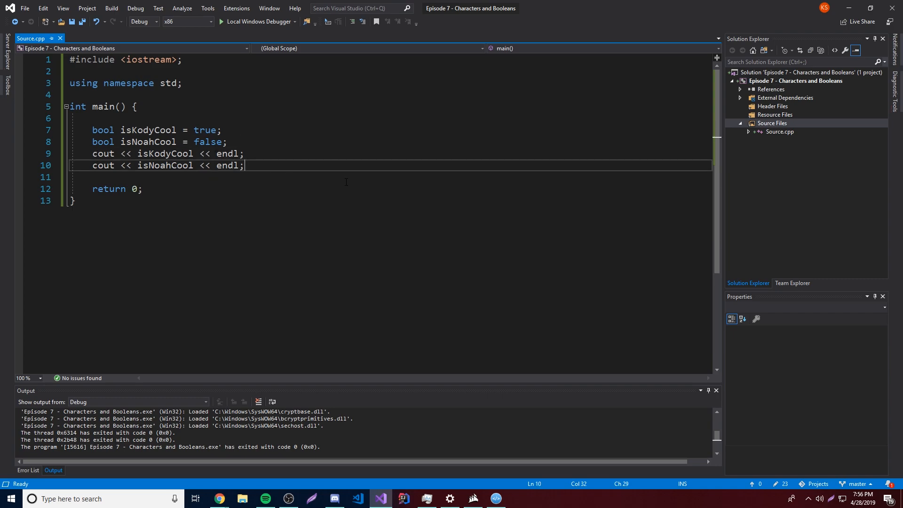
mouse_move(352, 228)
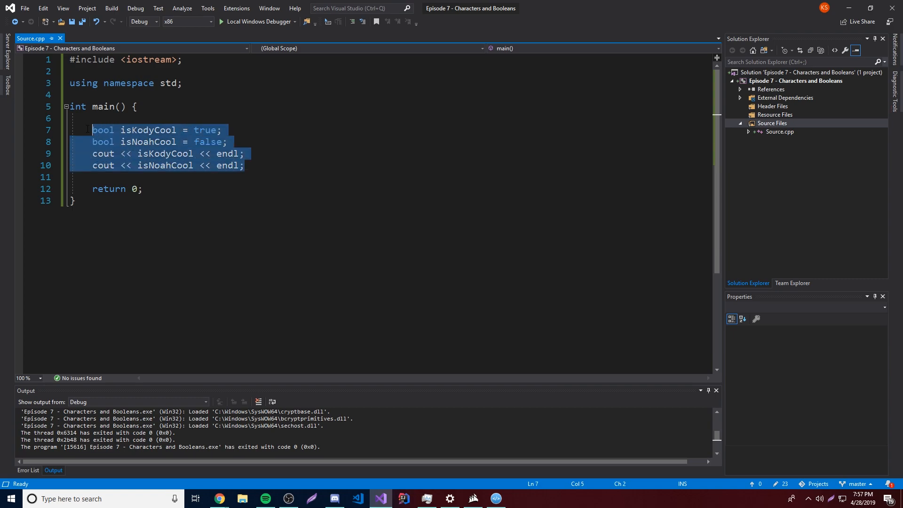
- Delete the bool code and declare char thing = '$'; in its place
key(Delete)
text(char)
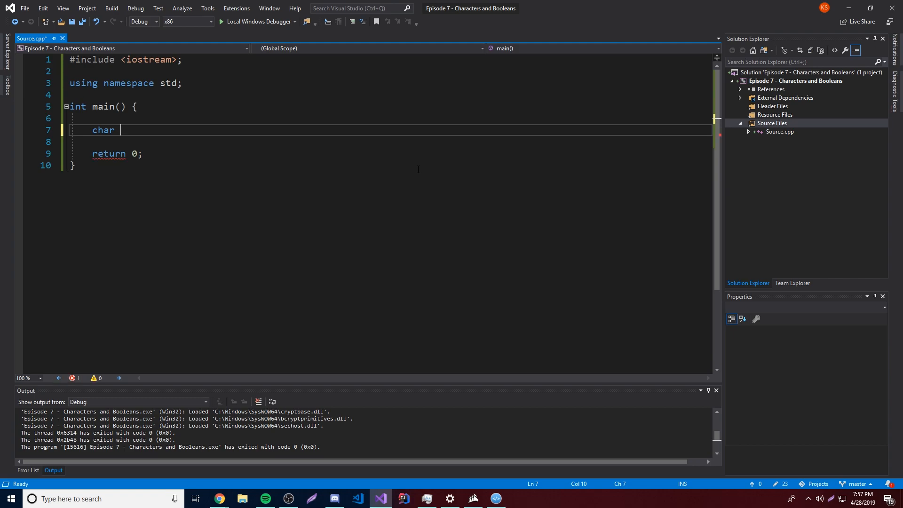
text(t)
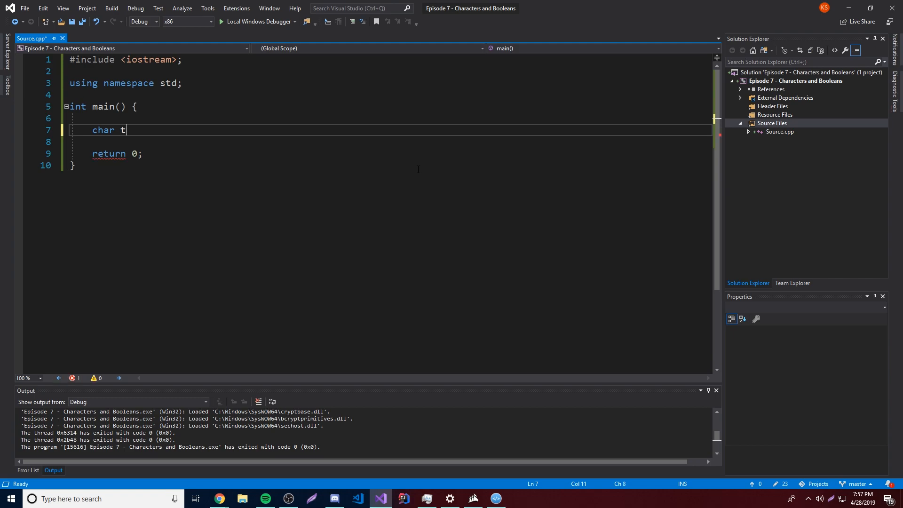
text(hing =)
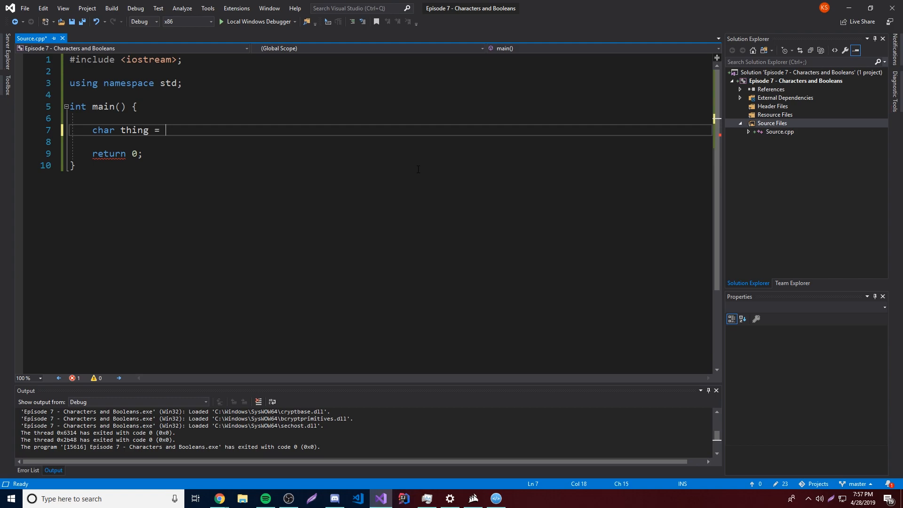
text('')
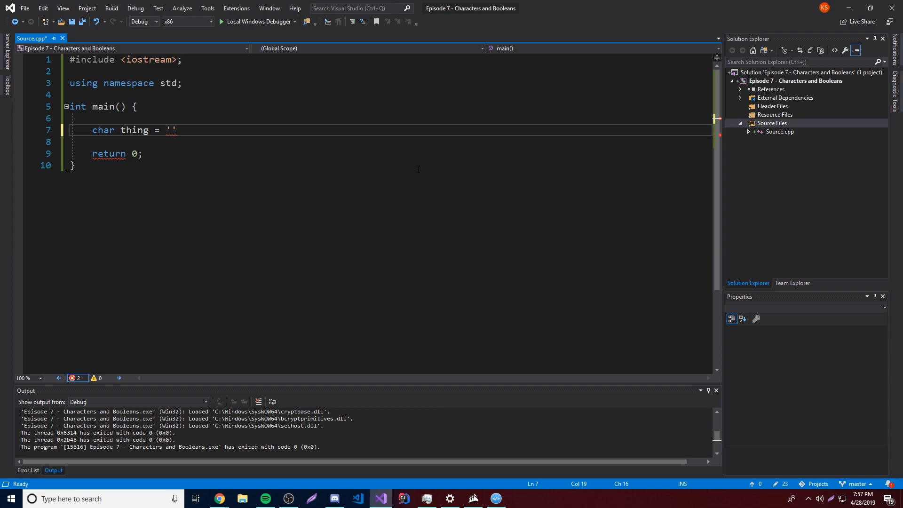
text($)
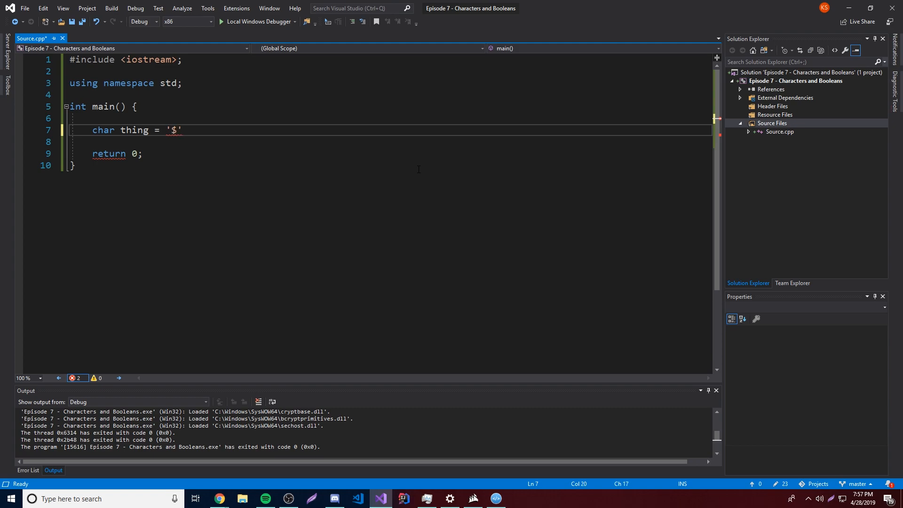
text(;)
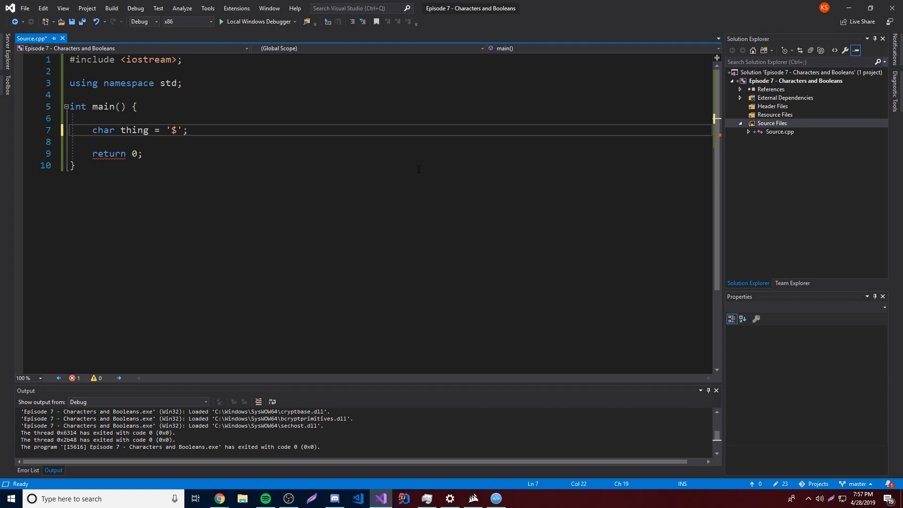
- Add cout << thing << endl; to print the $ character
text(cout <)
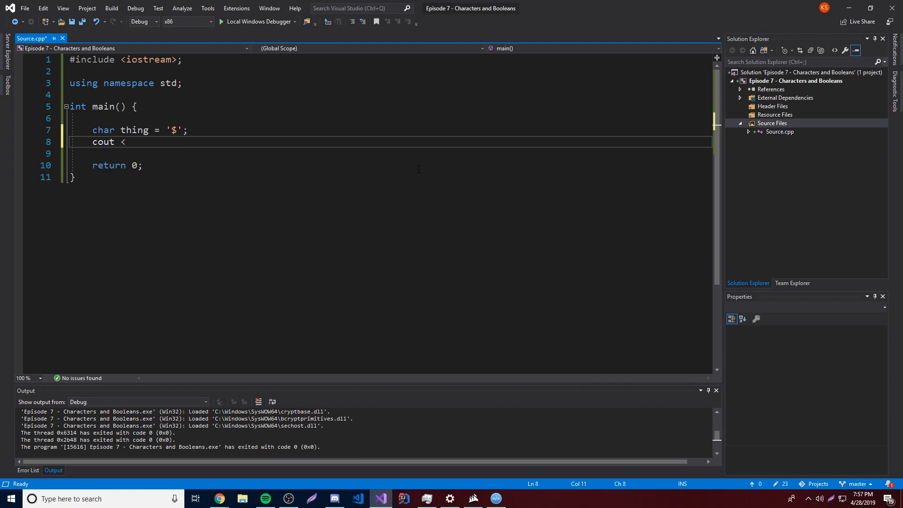
text(thing <<)
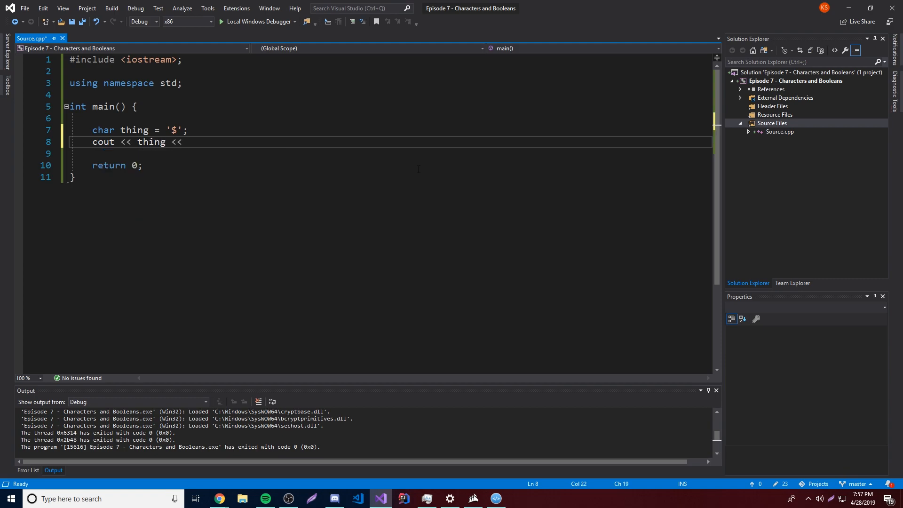
text(endl;)
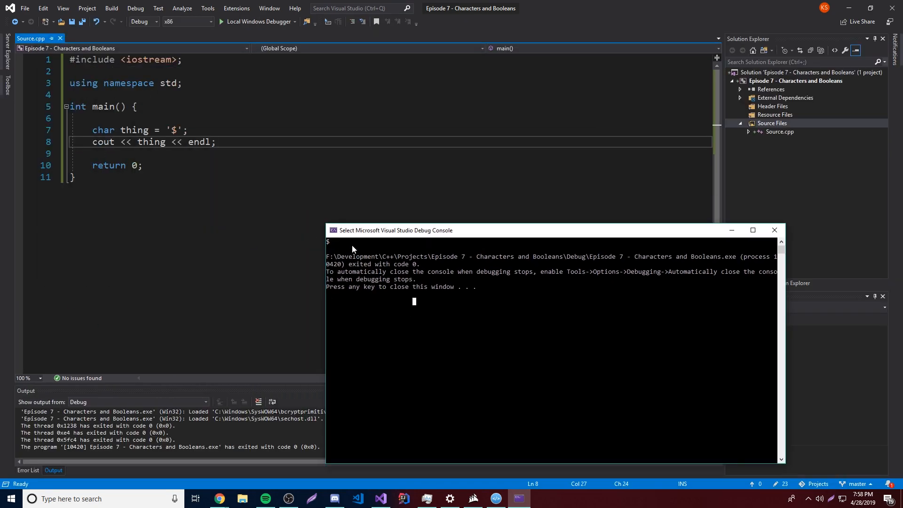
mouse_move(435, 316)
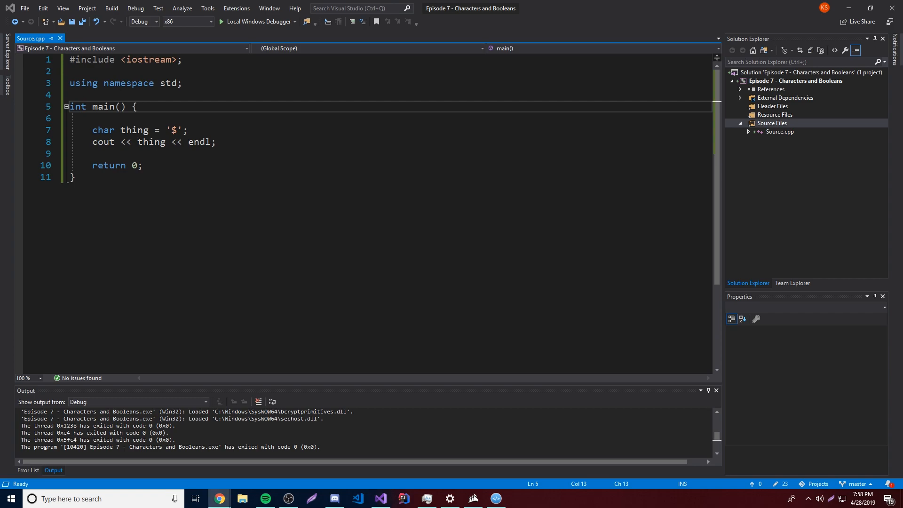
- Browse asciitable.com in Chrome for the $ code (Dec 36), then return to Source.cpp
click(218, 498)
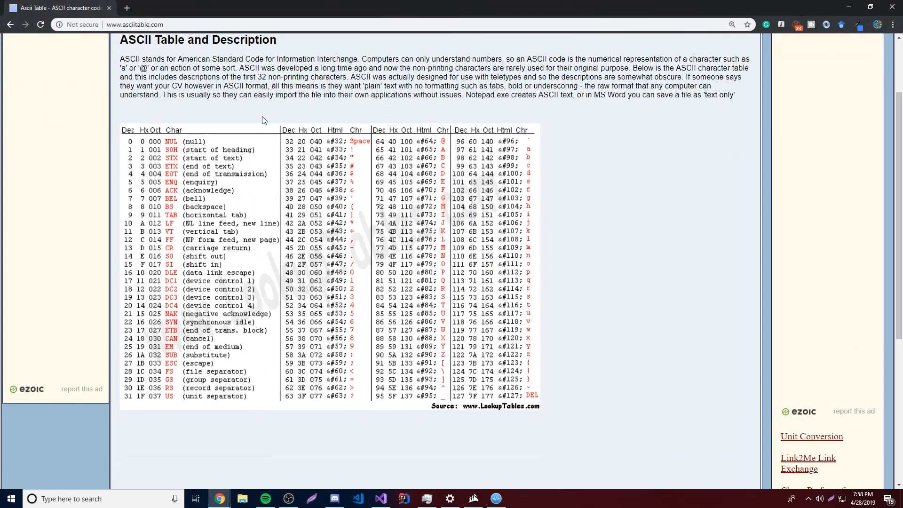
scroll(down, 3)
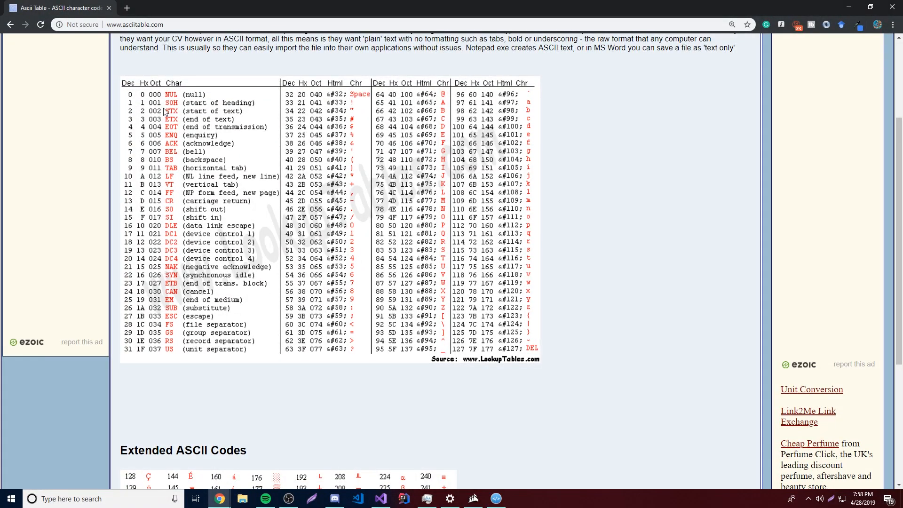
mouse_move(387, 240)
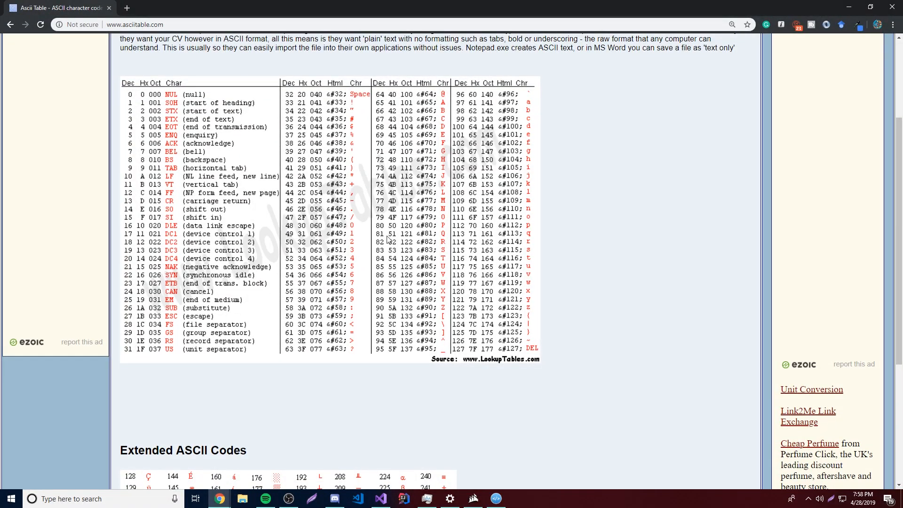
scroll(up, 3)
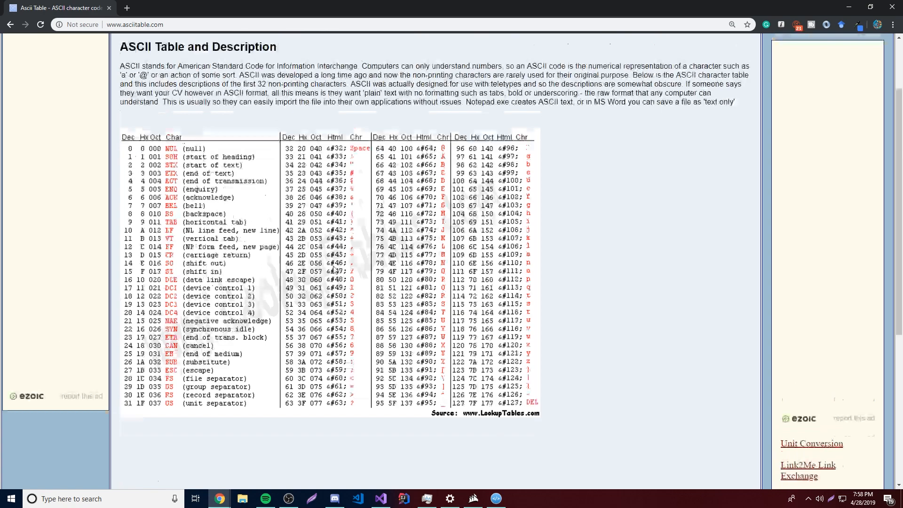
scroll(down, 3)
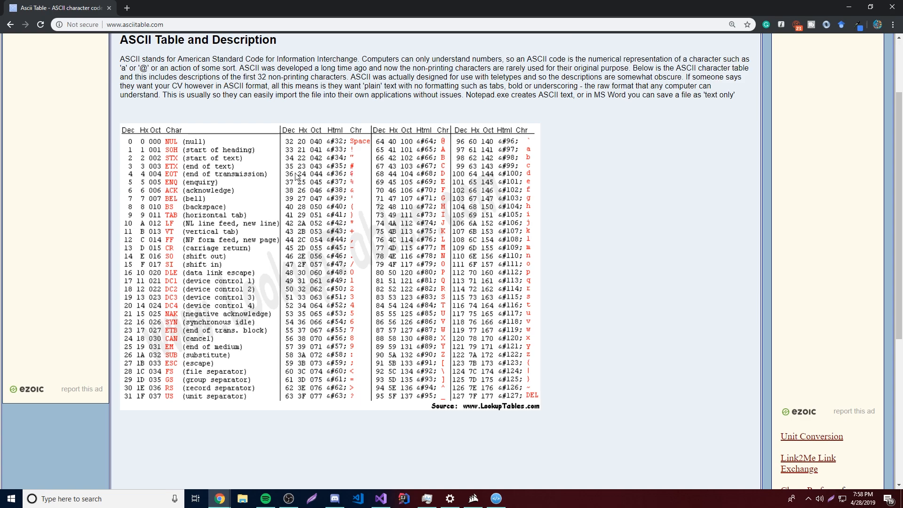
click(379, 499)
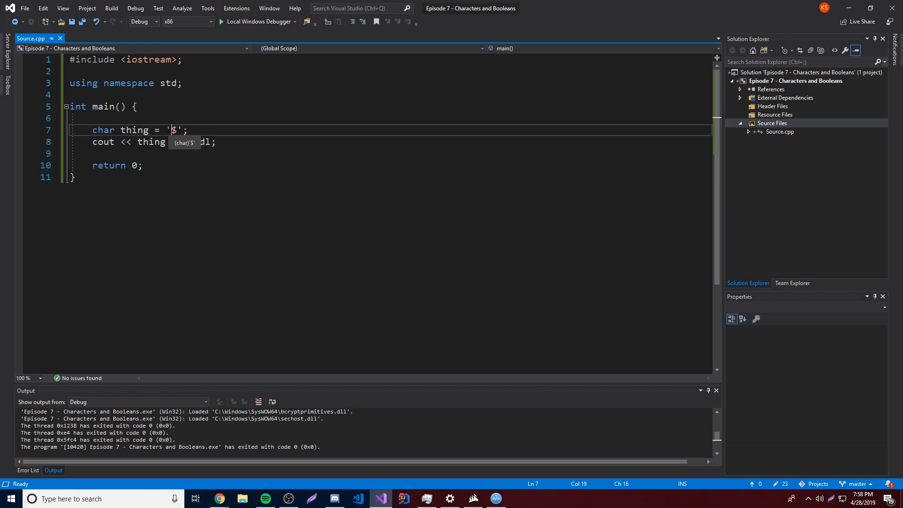
- Assign thing the ASCII code 36 instead of '$' and check the run output
text(36)
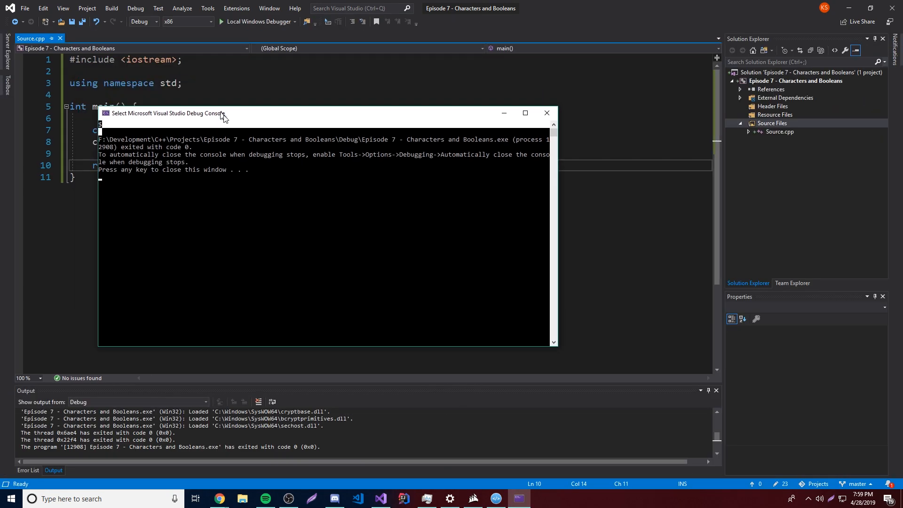
drag(164, 112, 314, 202)
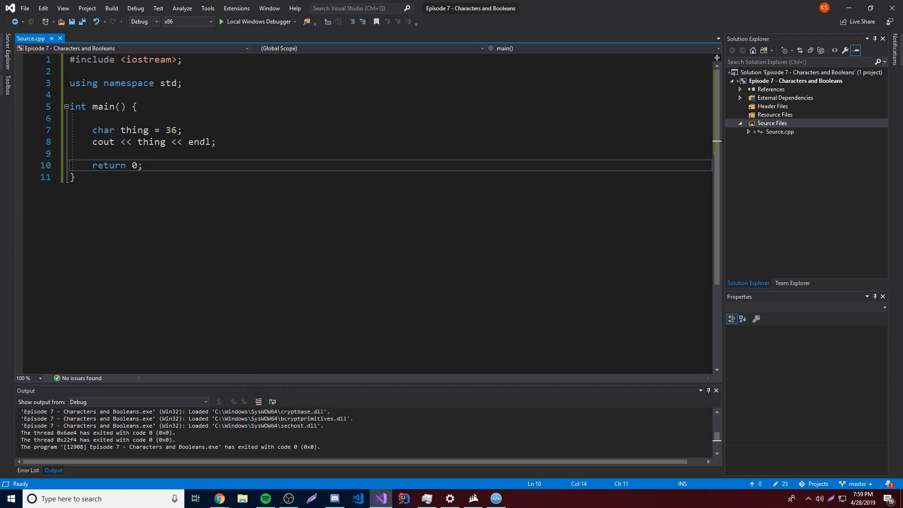
click(219, 498)
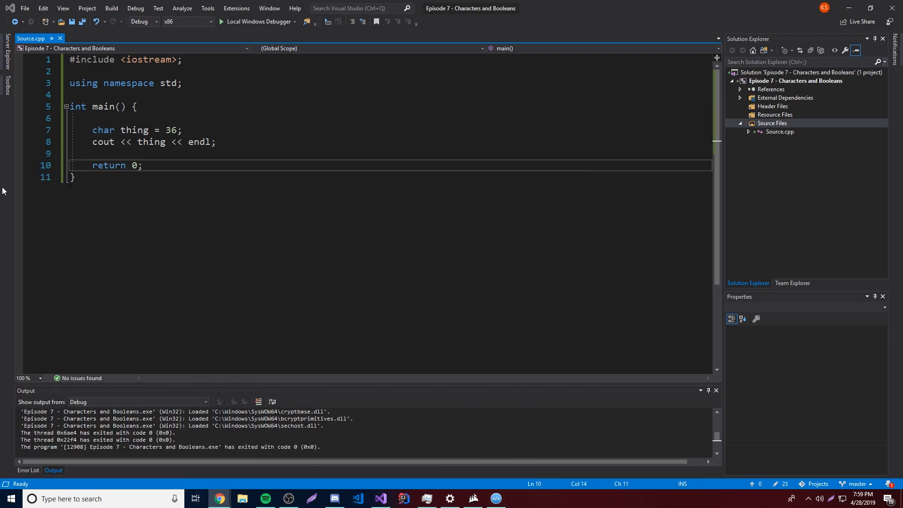
- Change the code to 84, run it to print T, and return to the ASCII table
double_click(171, 130)
text(84)
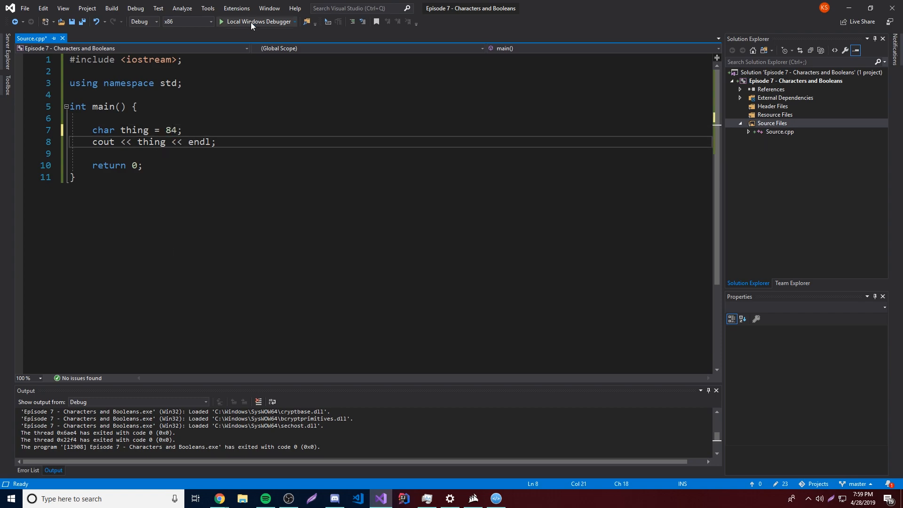
click(257, 21)
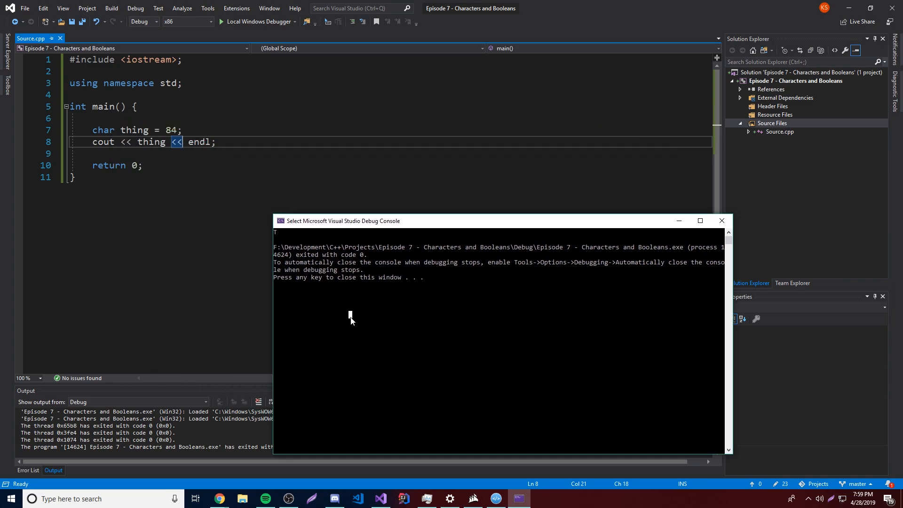
click(219, 498)
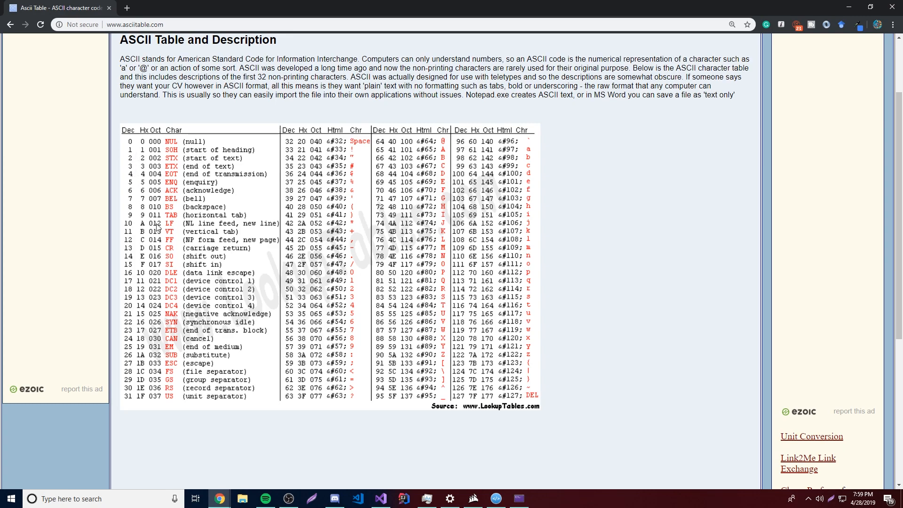
mouse_move(182, 301)
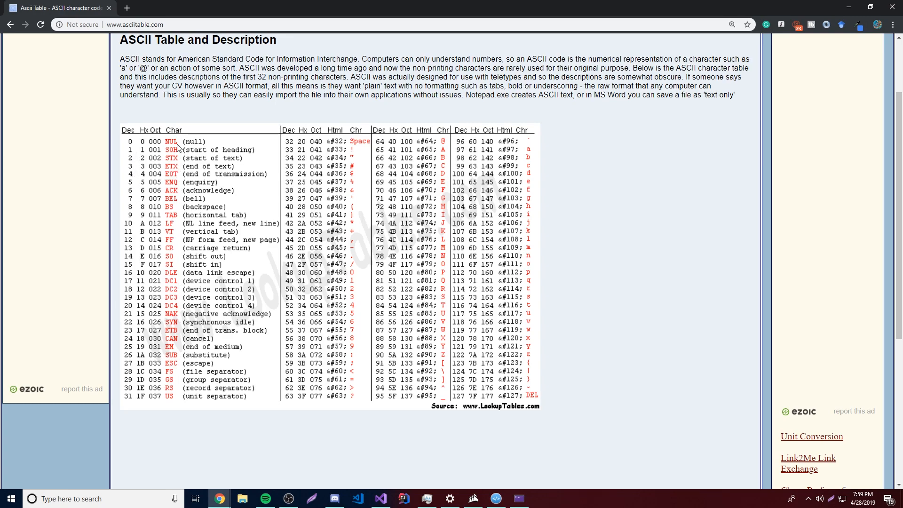
mouse_move(252, 202)
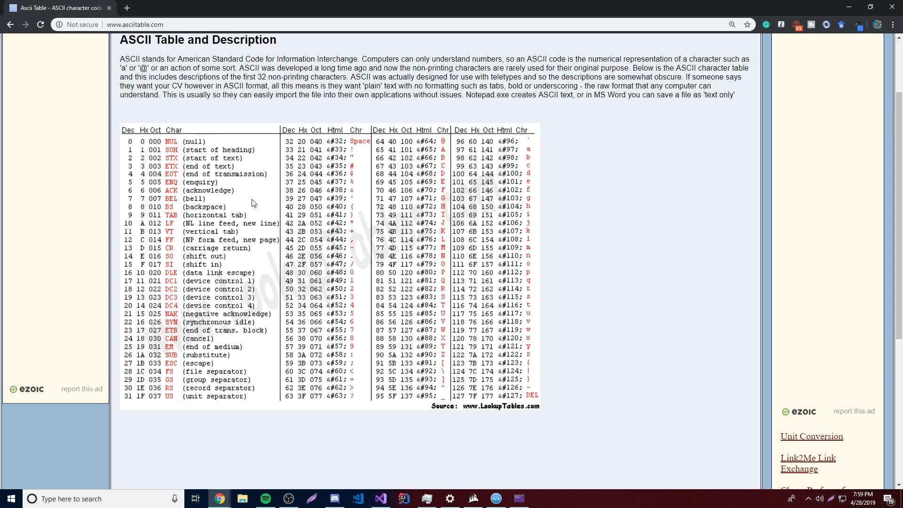
mouse_move(358, 229)
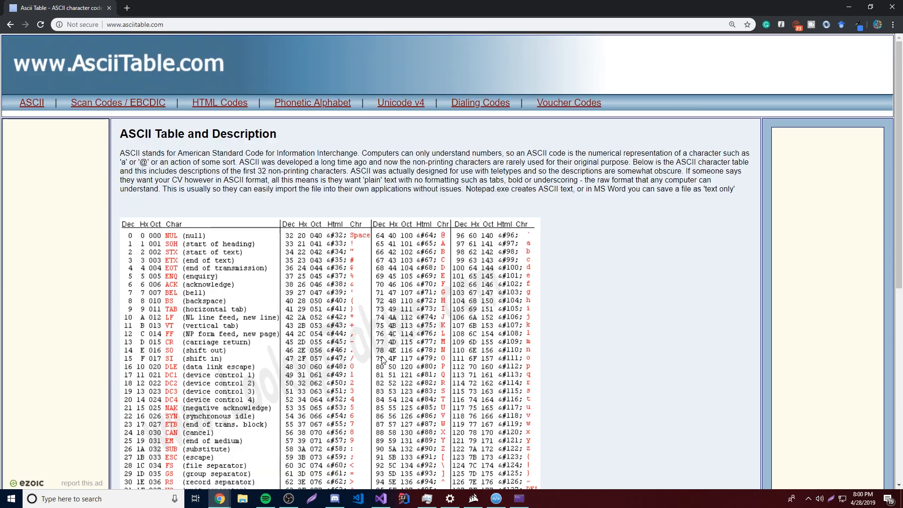
- Scroll asciitable.com down to the Extended ASCII Codes section
scroll(down, 3)
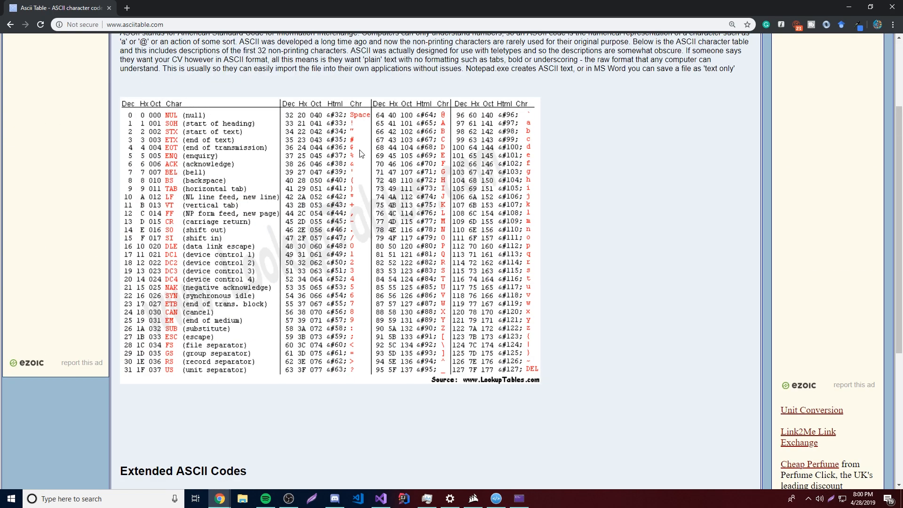
scroll(down, 3)
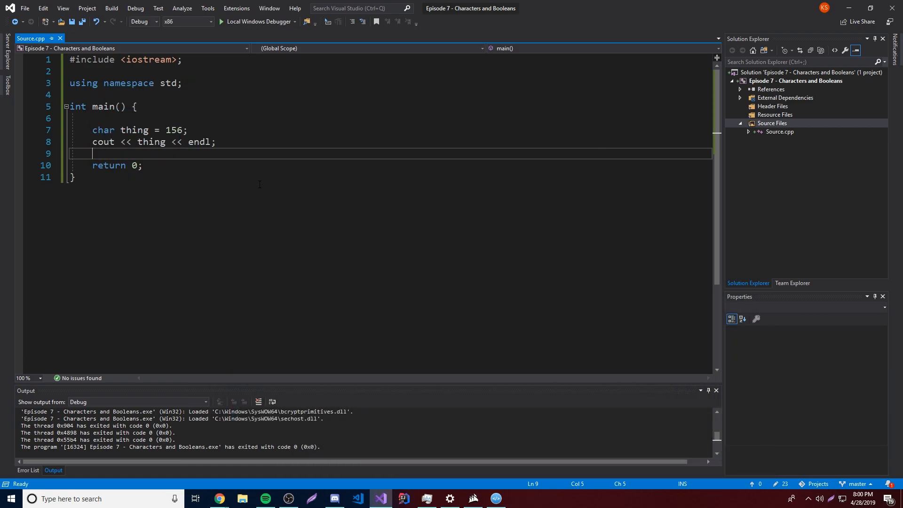
- Replace the code 156 with a quoted character literal '!' in the char thing declaration
click(216, 142)
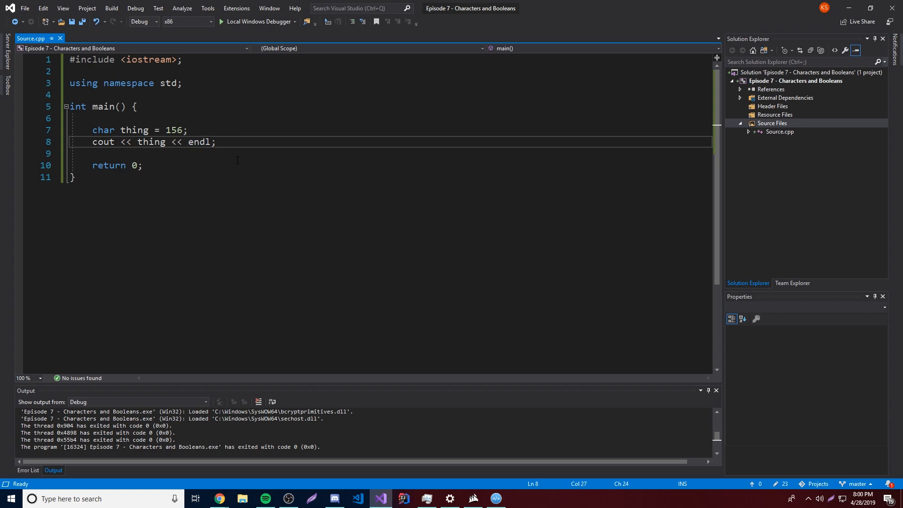
double_click(173, 129)
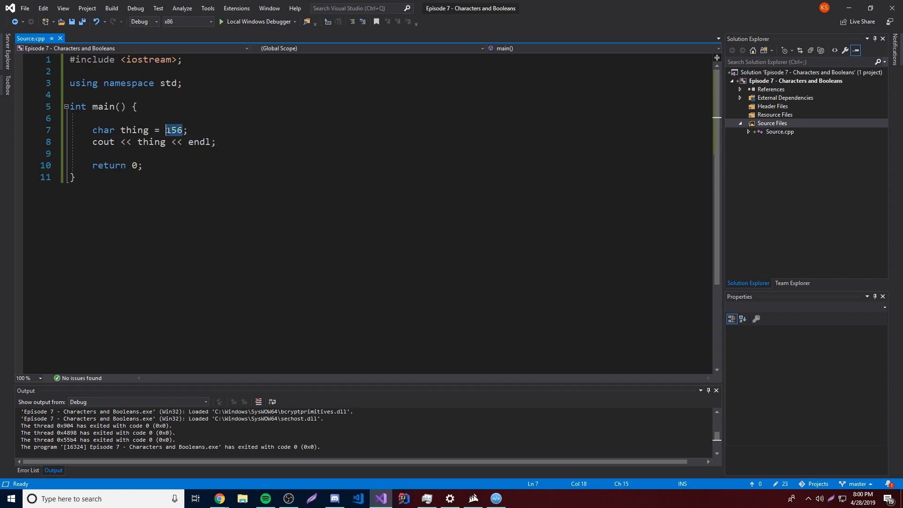
text('')
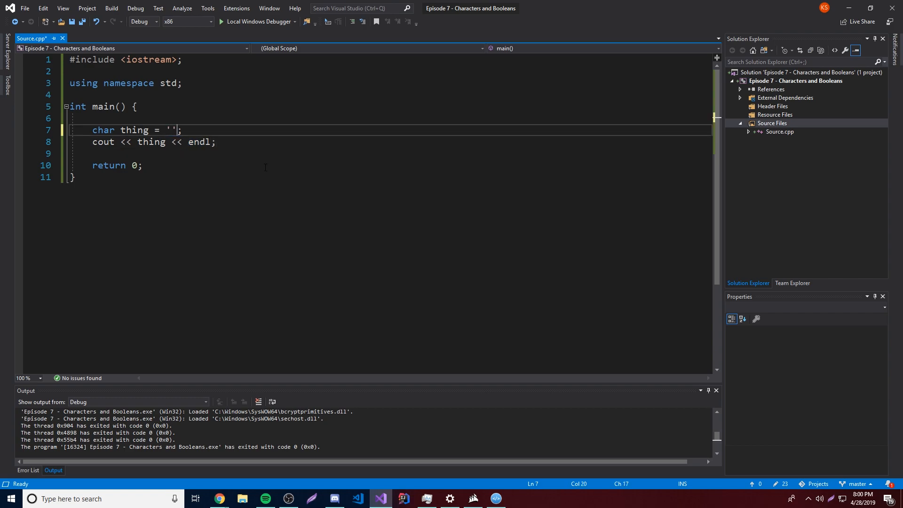
text(!)
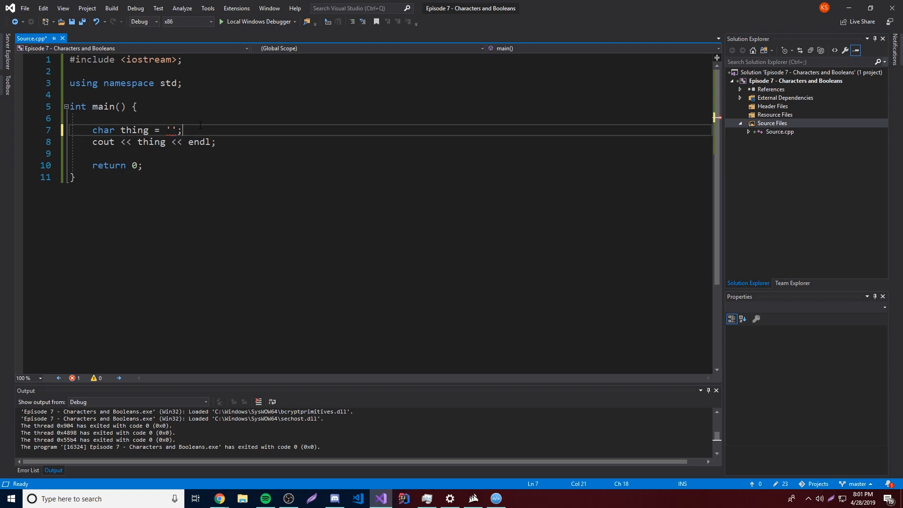
click(75, 177)
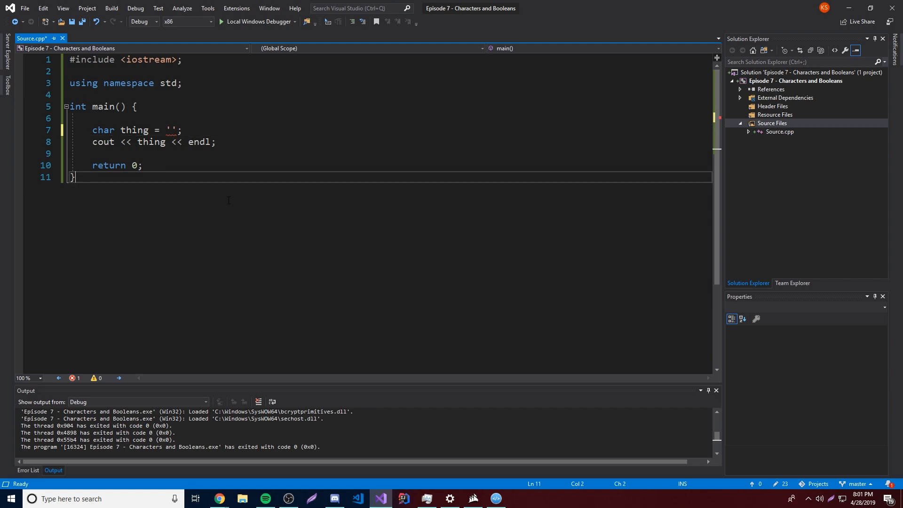